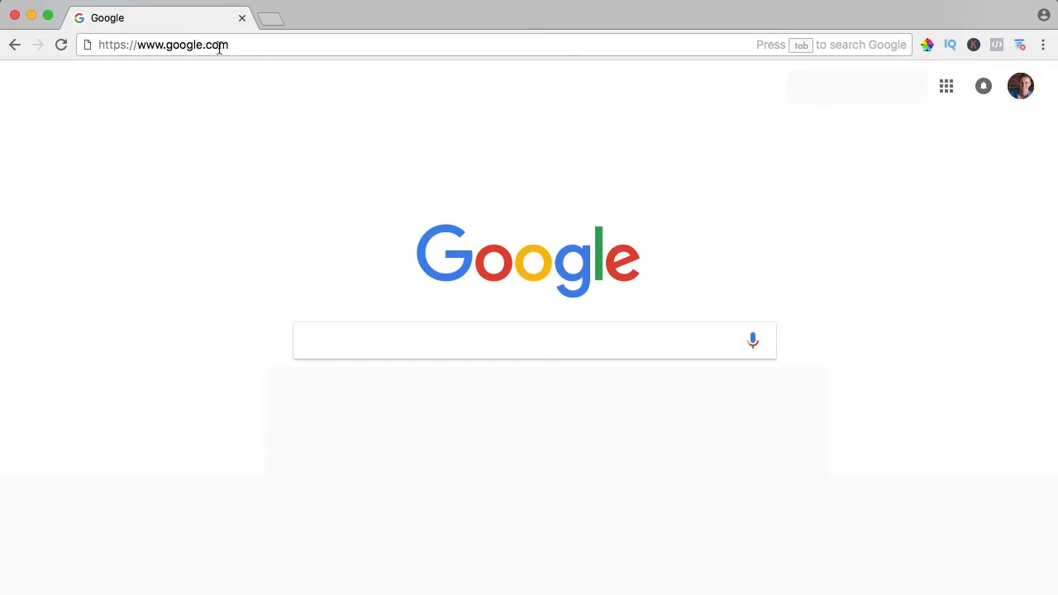
# - Load the WordPress site via elementor.com and go to its Elementor Pro page
pyautogui.write('elementor.com')
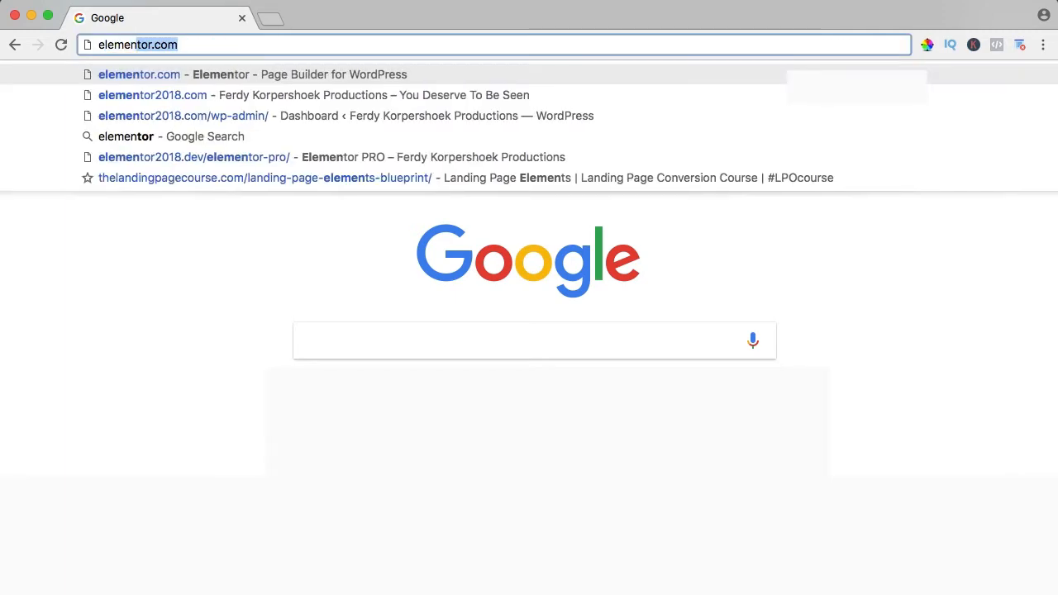
pyautogui.click(166, 95)
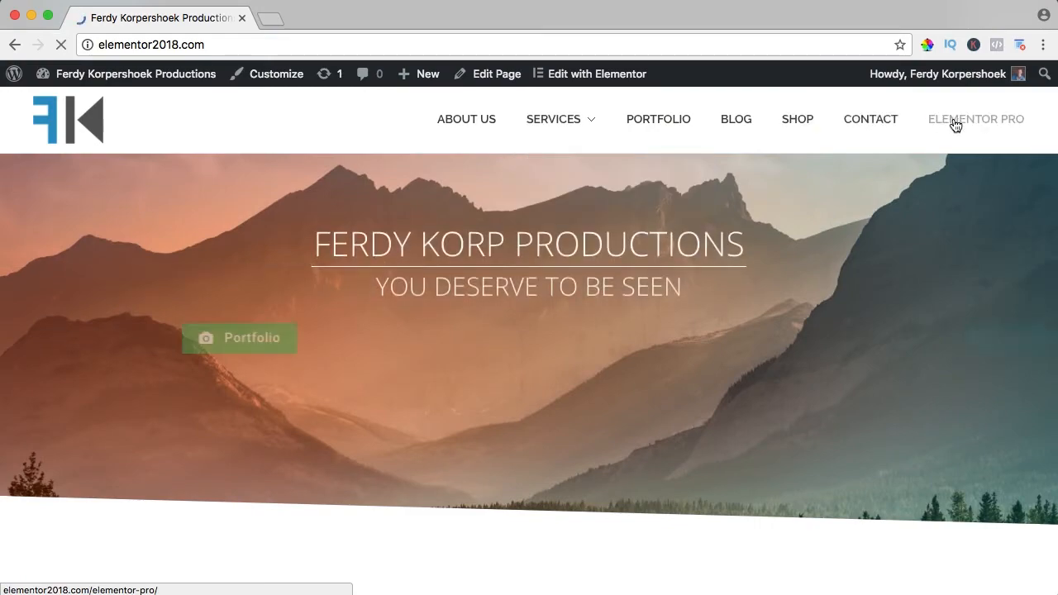
pyautogui.click(976, 119)
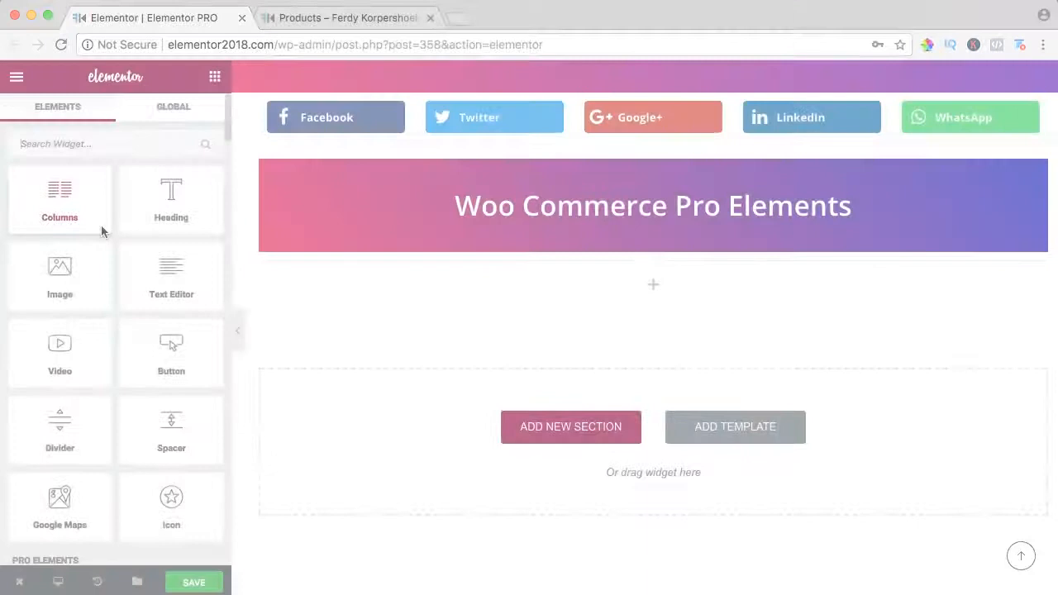
# - Drag the Woo - Products widget from Pro Elements into the section under the heading
pyautogui.scroll(-3)
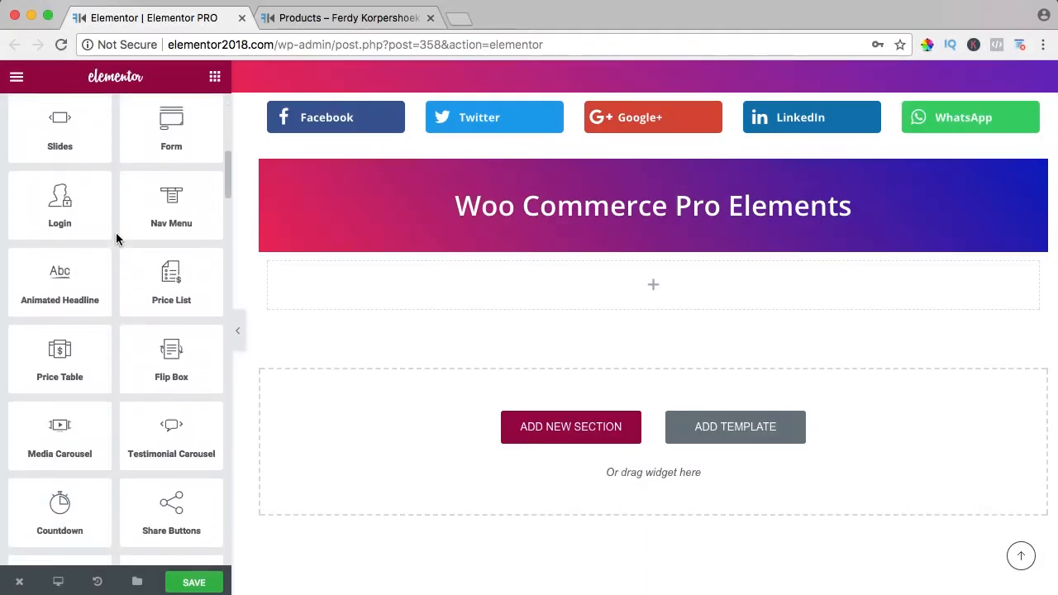
pyautogui.scroll(-3)
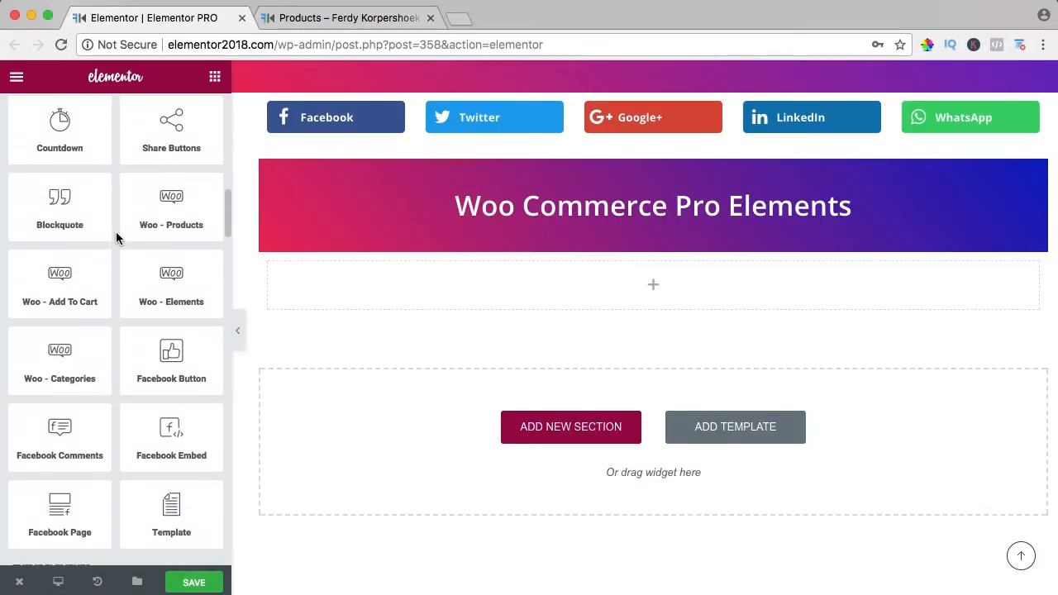
pyautogui.moveTo(171, 207); pyautogui.dragTo(554, 375)
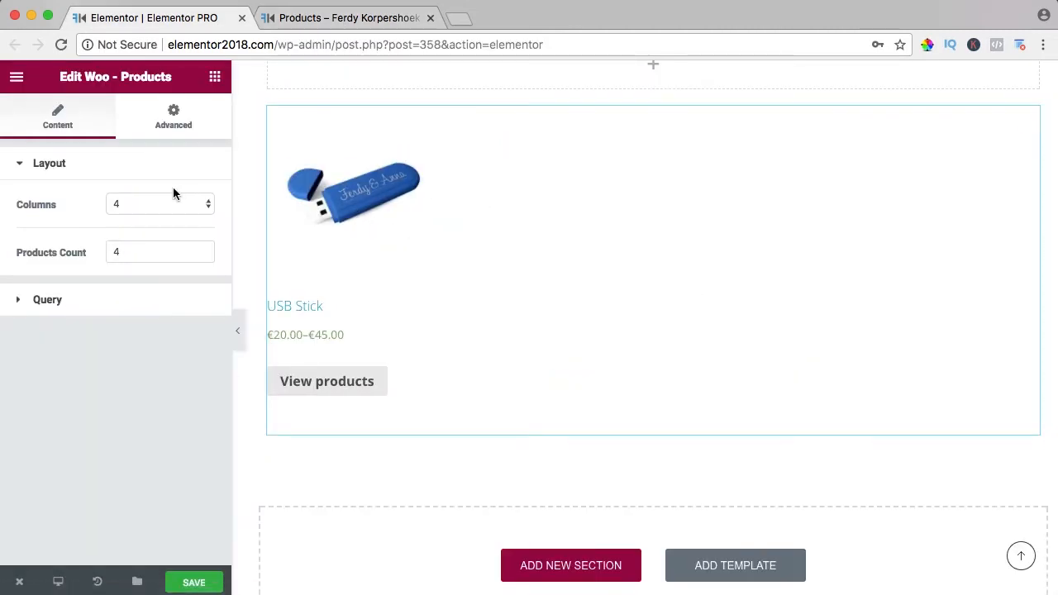
pyautogui.click(159, 204)
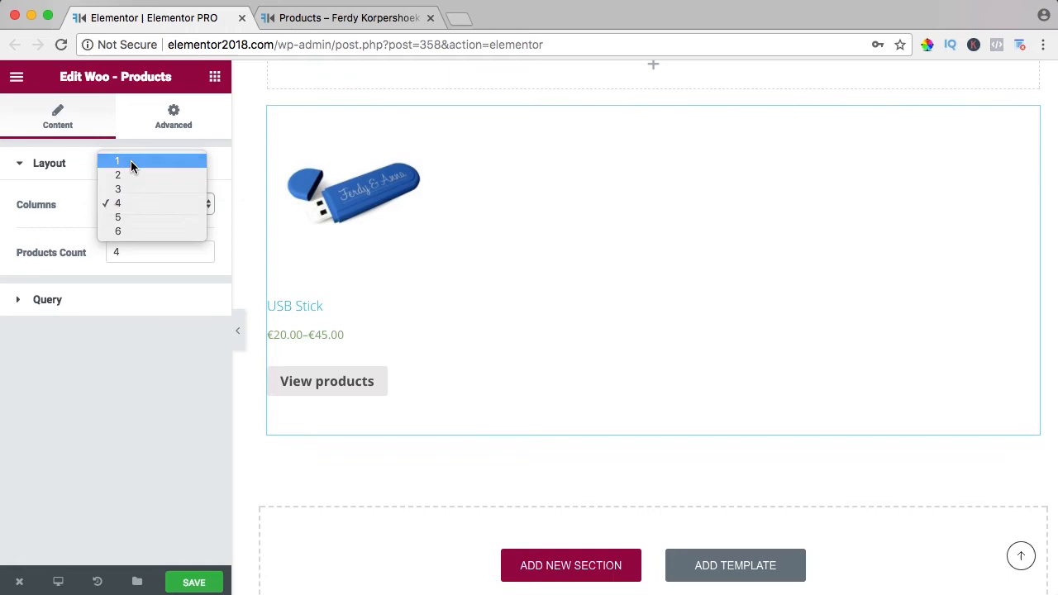
pyautogui.click(117, 162)
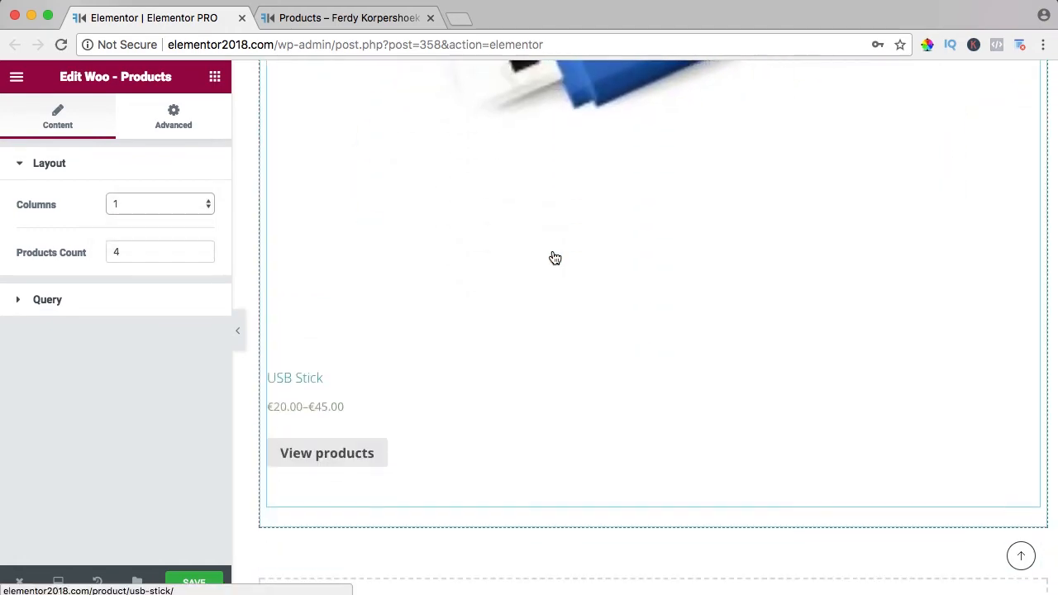
pyautogui.click(160, 204)
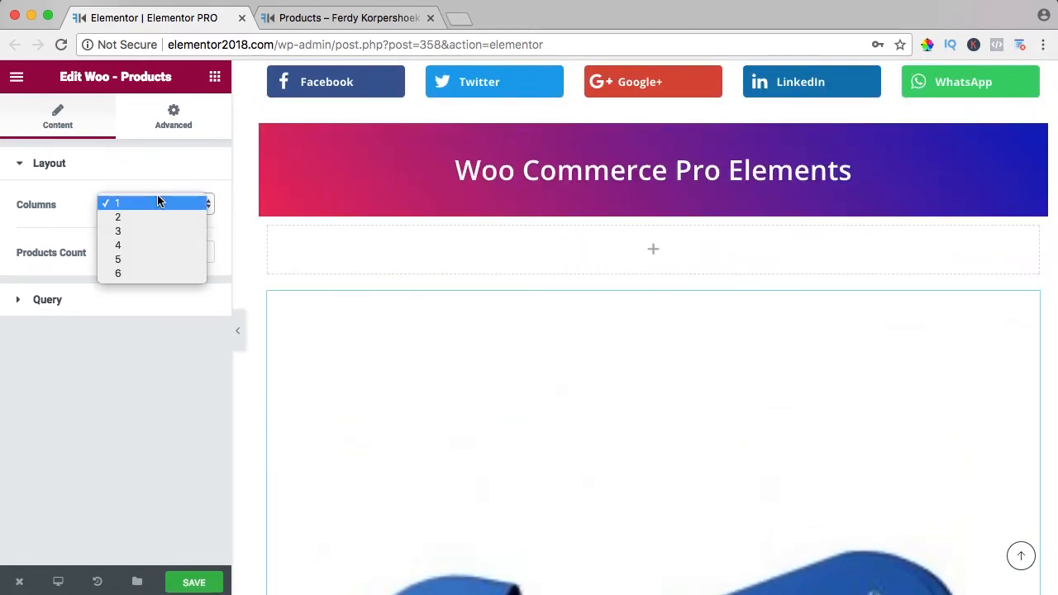
pyautogui.click(119, 245)
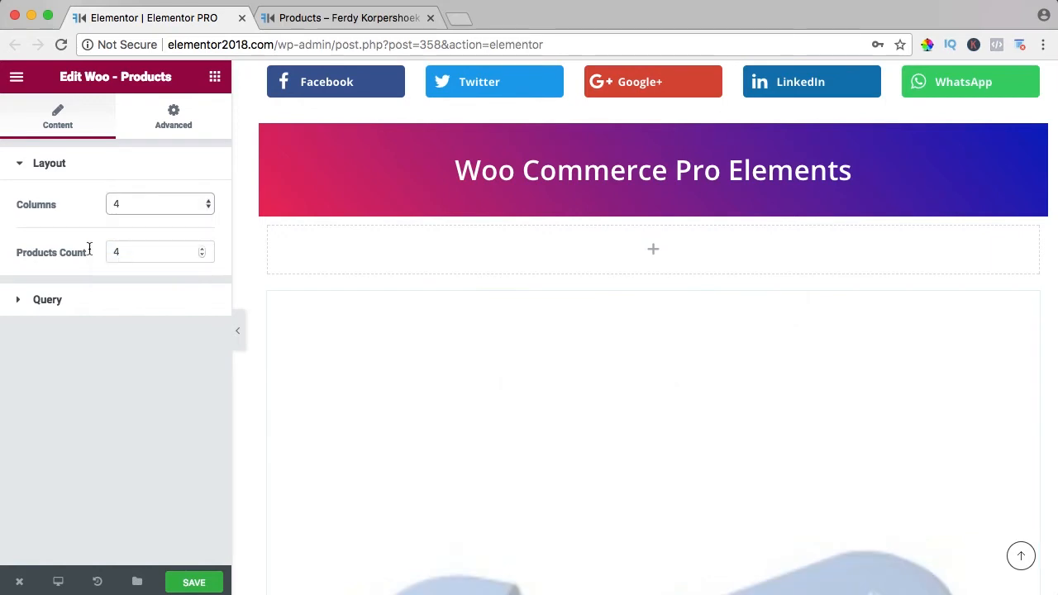
pyautogui.click(153, 252)
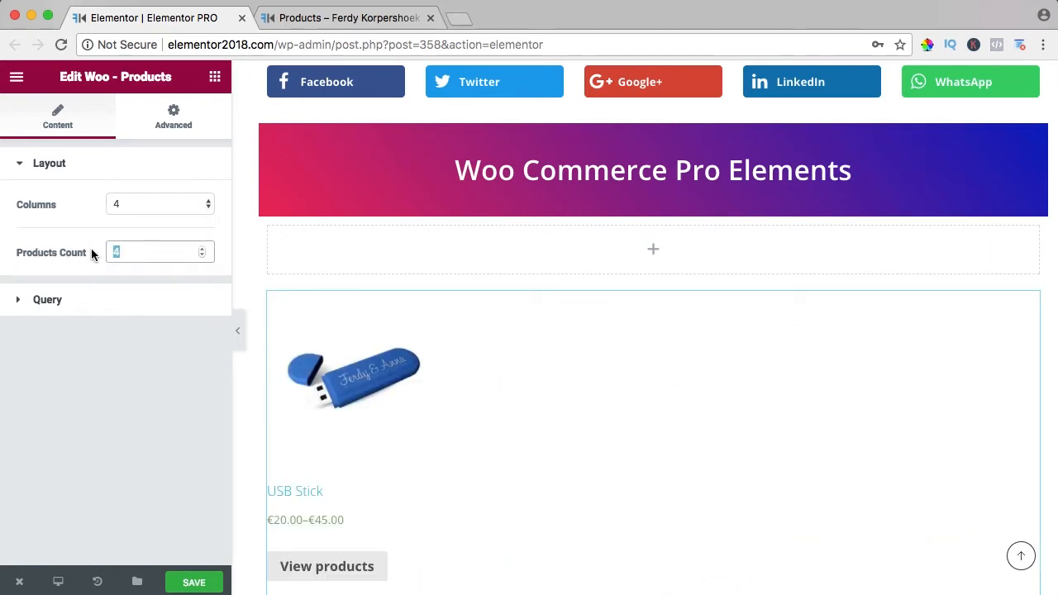
pyautogui.write('8')
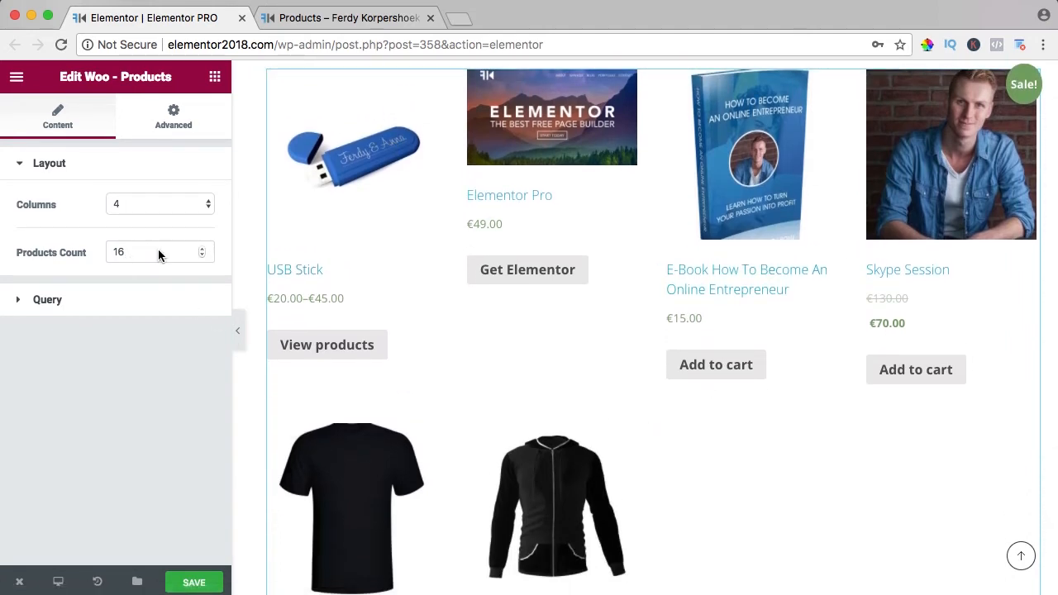
pyautogui.write('4')
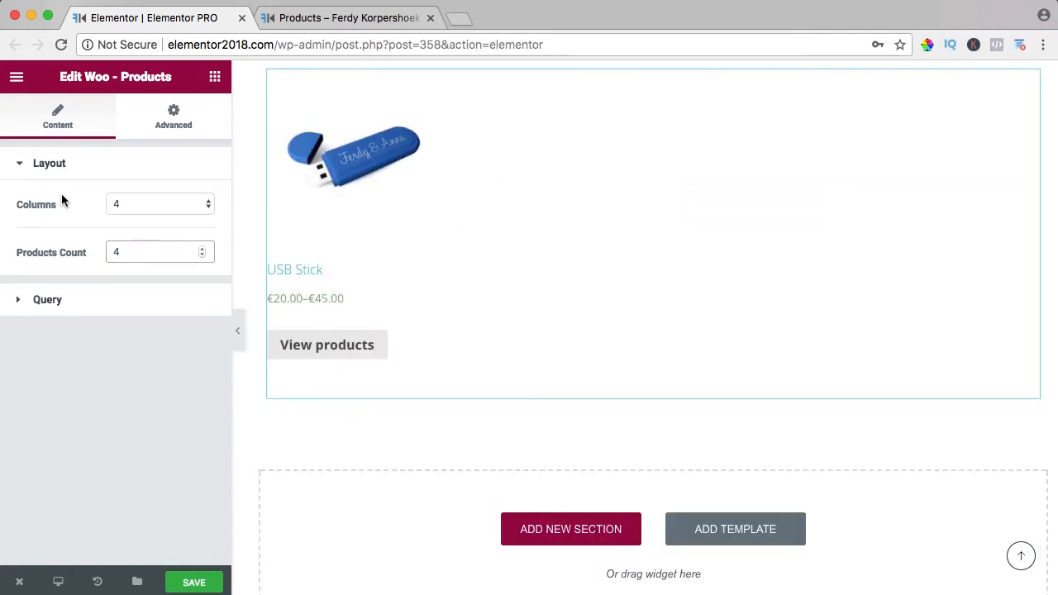
pyautogui.moveTo(380, 162)
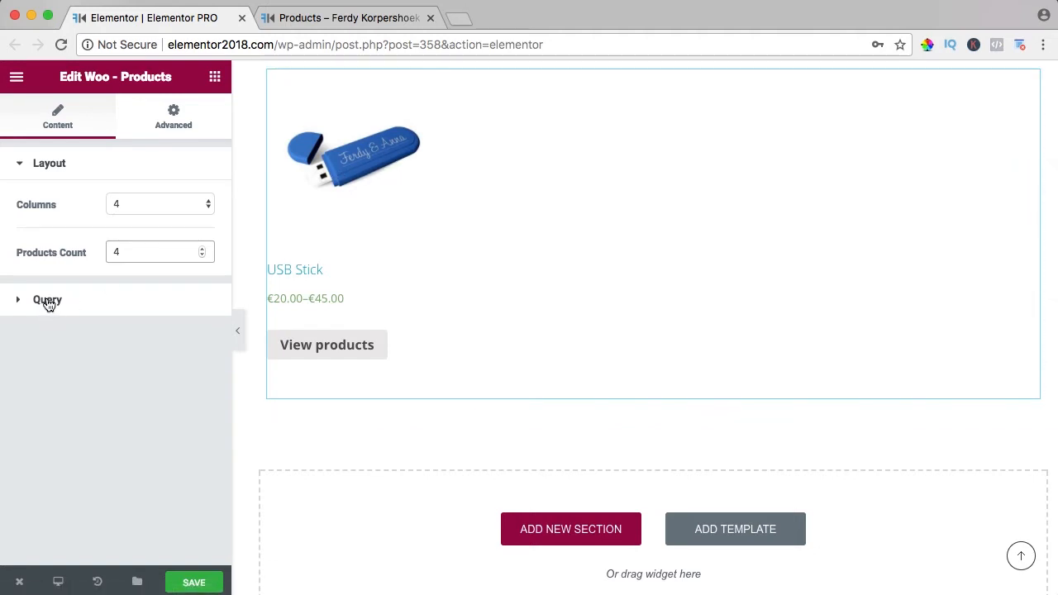
# - In Query keep Source as Products, try Author, then begin choosing a product category
pyautogui.click(47, 300)
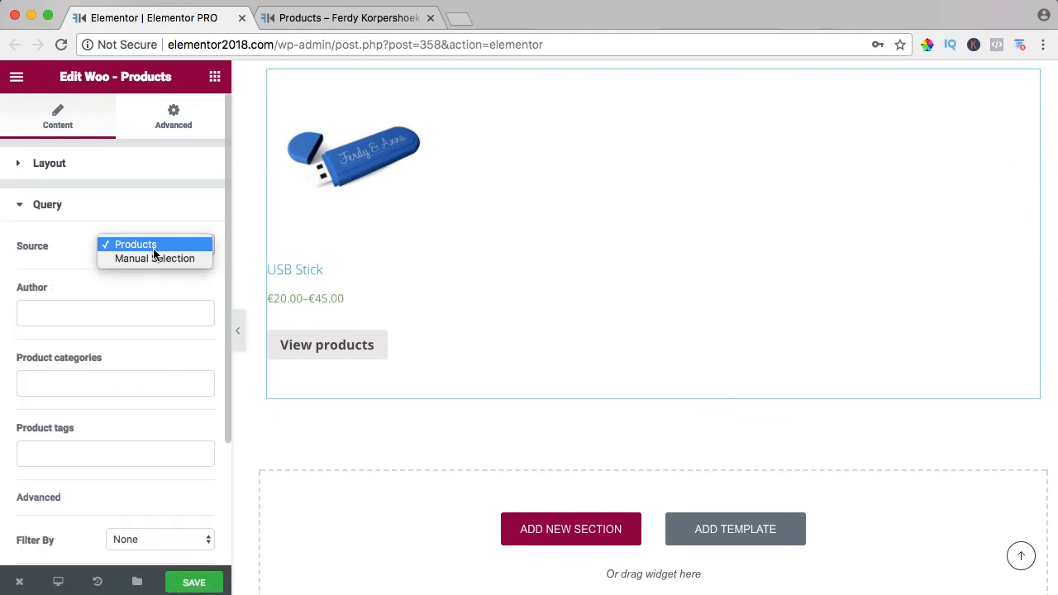
pyautogui.click(135, 243)
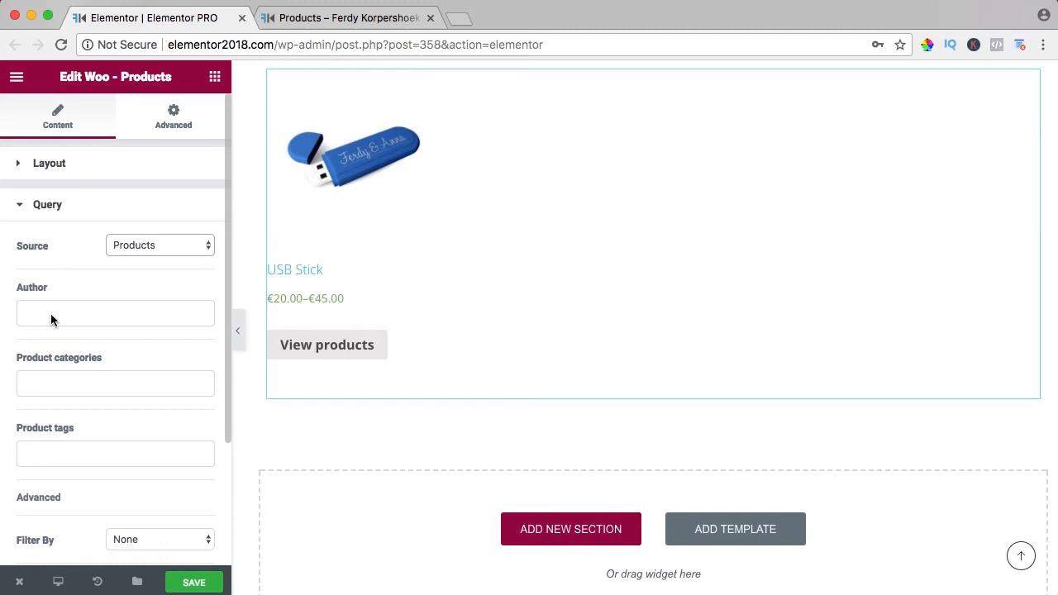
pyautogui.click(115, 314)
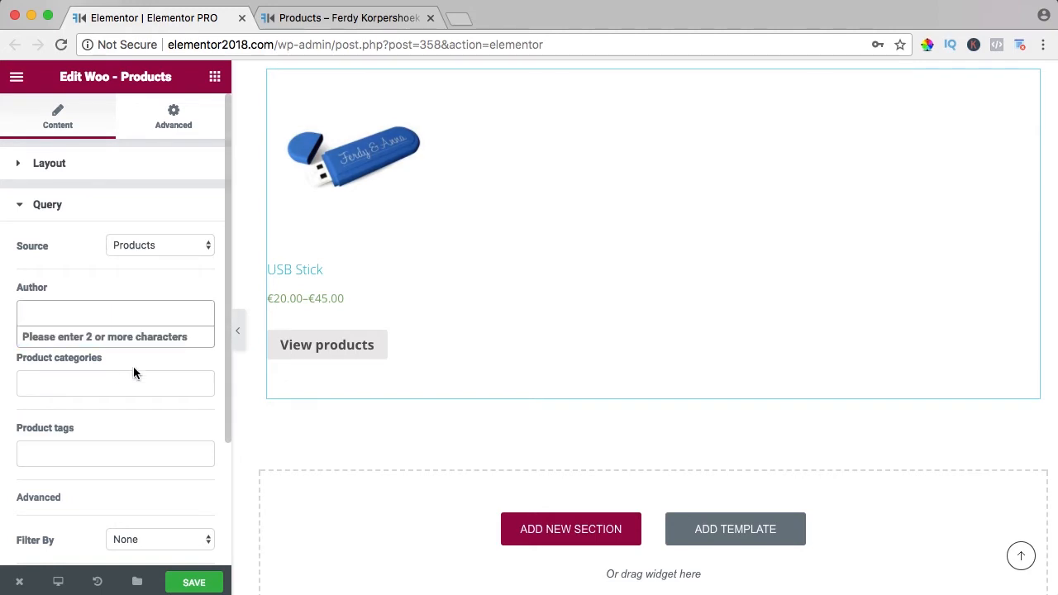
pyautogui.click(115, 383)
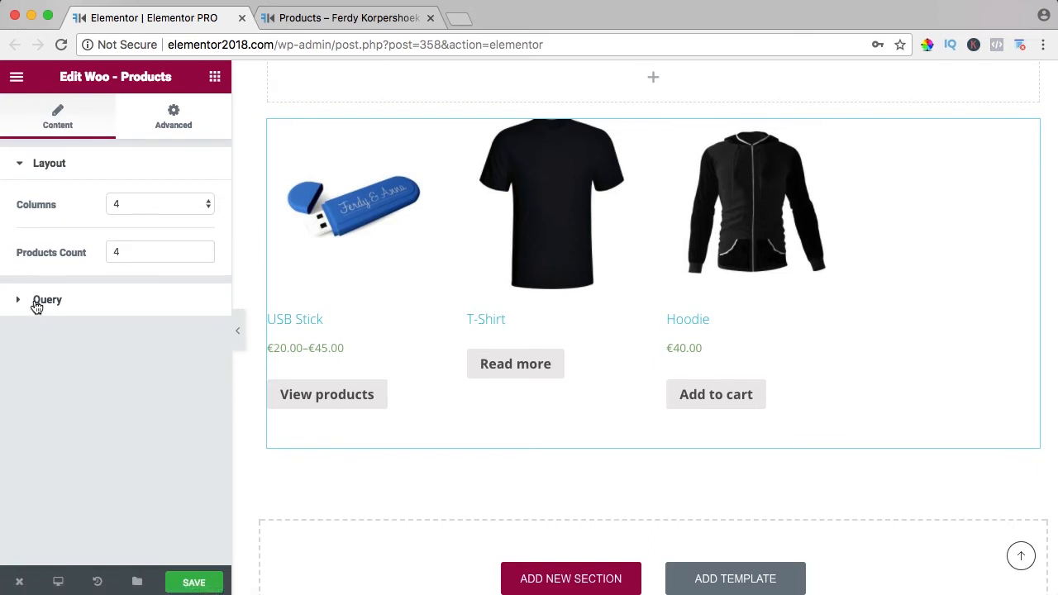
# - Add Hoodies, Services, eBooks and Wordpress Plugins to the Product categories query
pyautogui.click(48, 299)
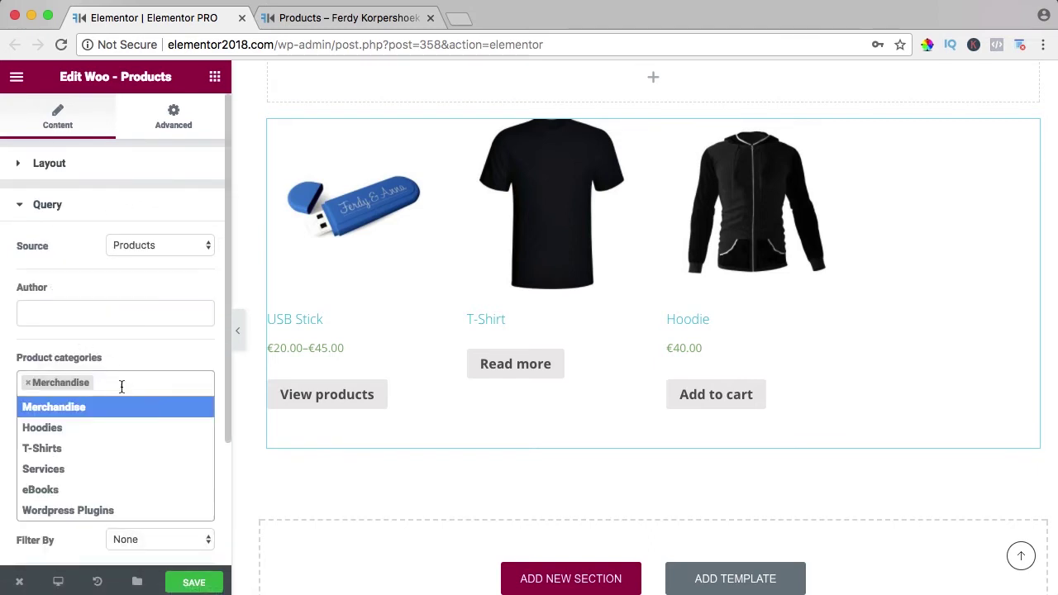
pyautogui.click(42, 427)
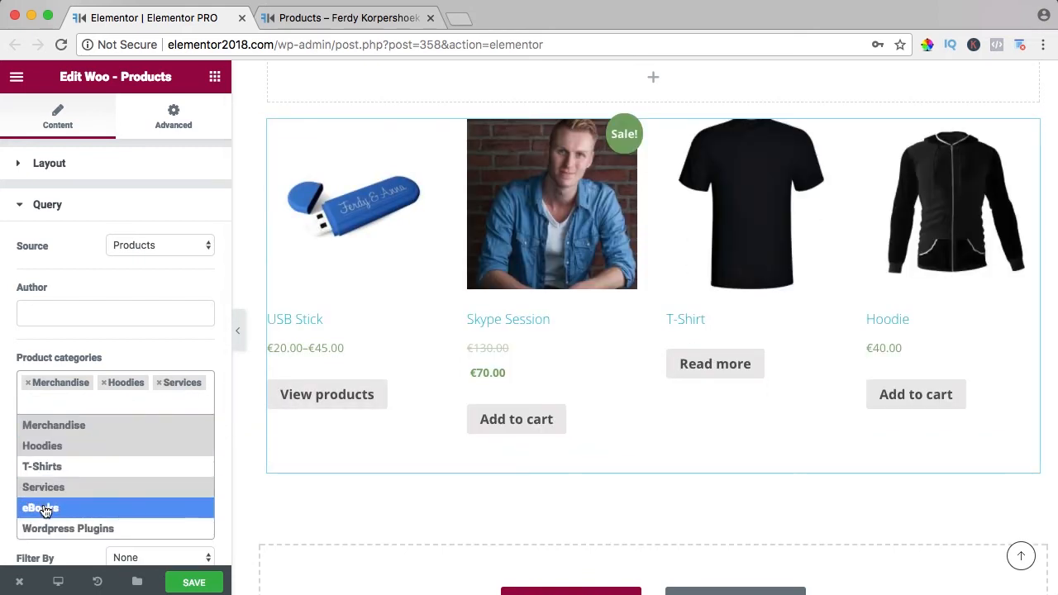
pyautogui.click(39, 508)
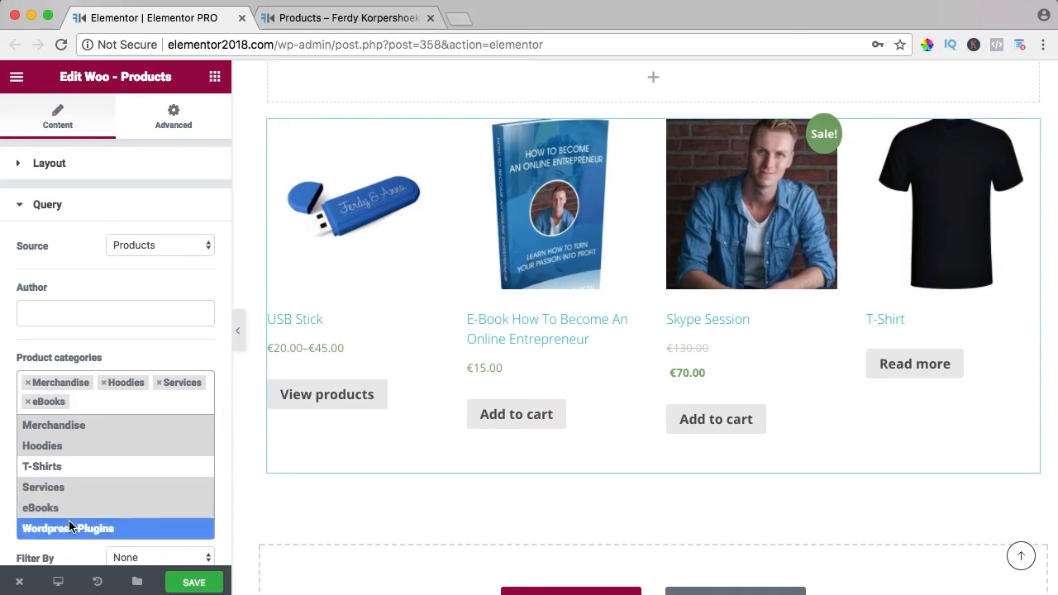
pyautogui.click(68, 528)
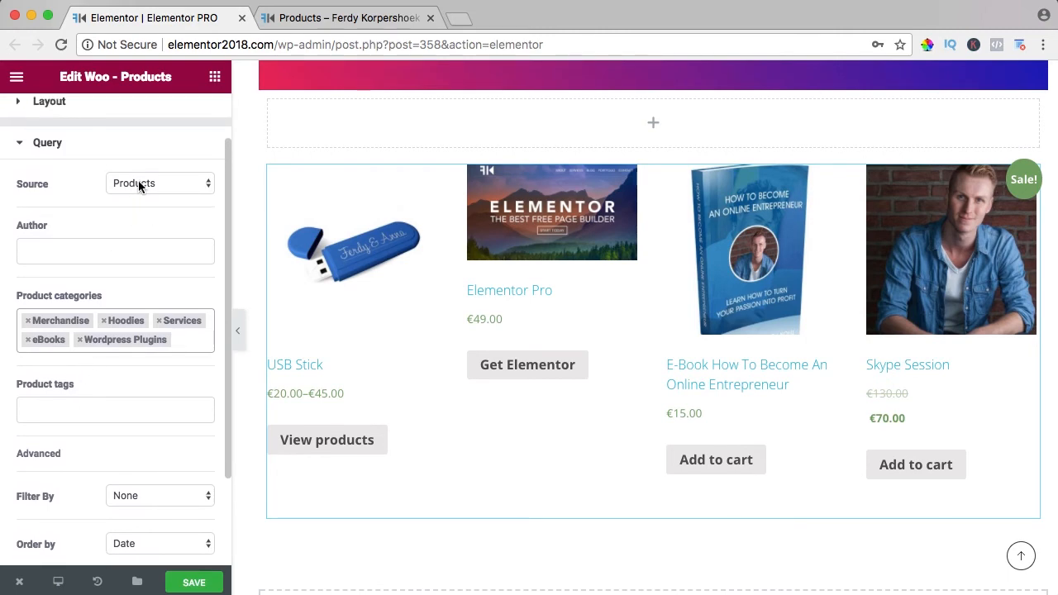
# - Switch to manual selection and pick USB Stick, Skype Session, Hoodie and T-Shirt
pyautogui.click(159, 183)
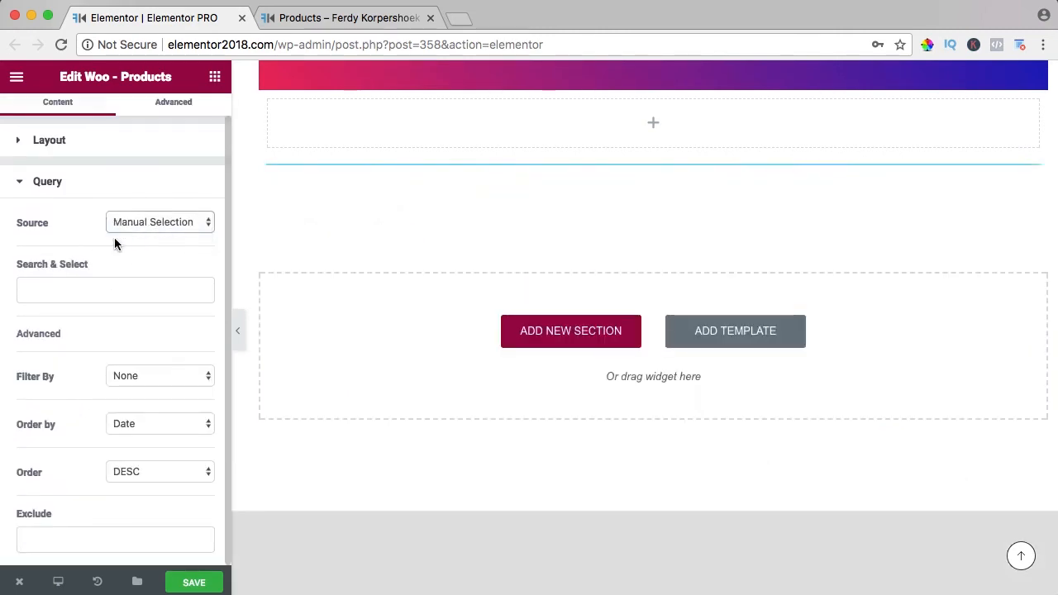
pyautogui.write('usb')
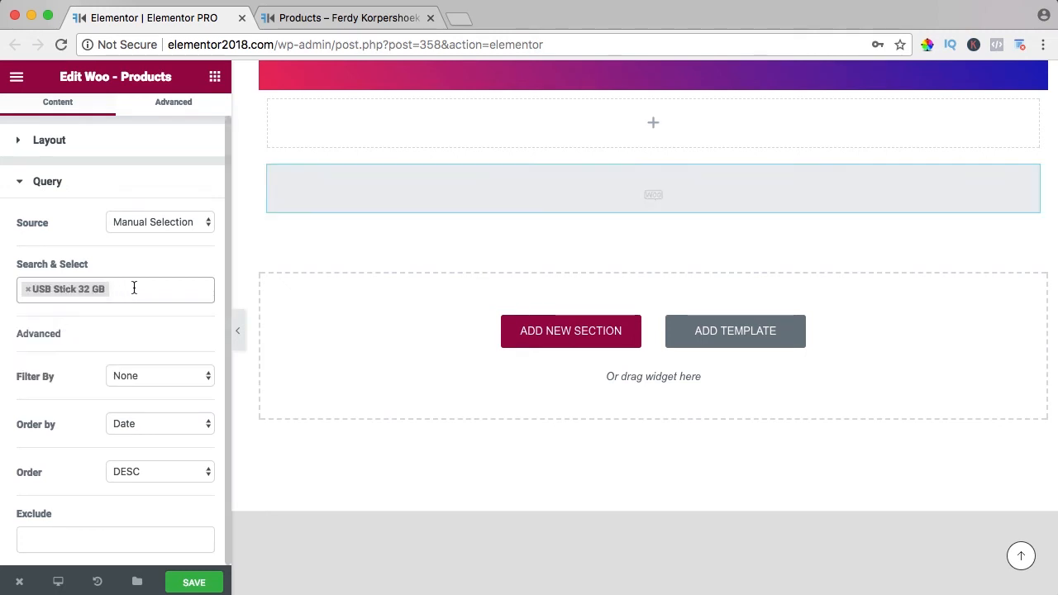
pyautogui.write('sky')
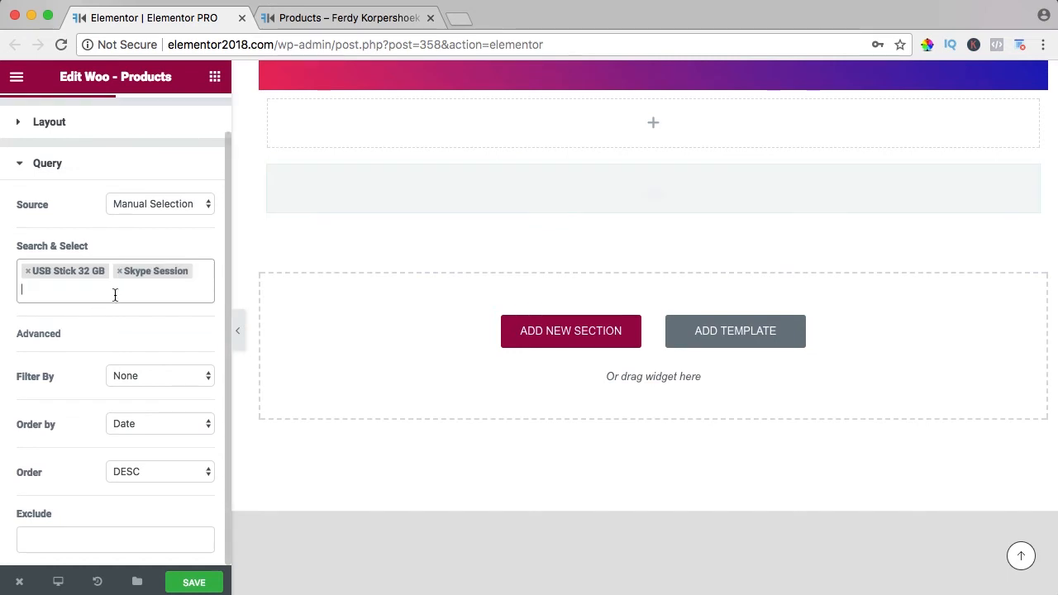
pyautogui.write('hoodi')
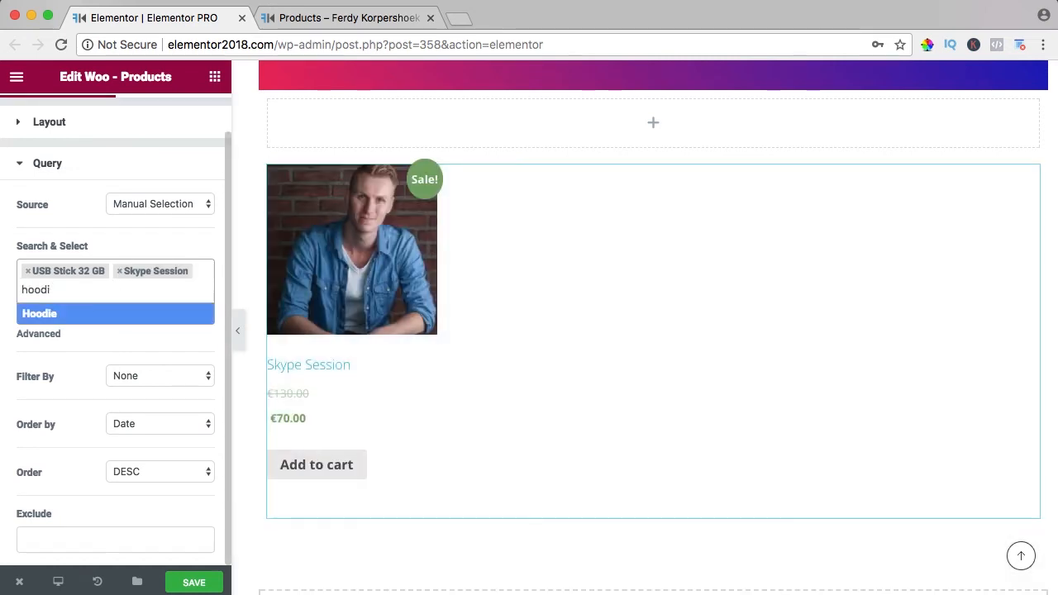
pyautogui.click(40, 313)
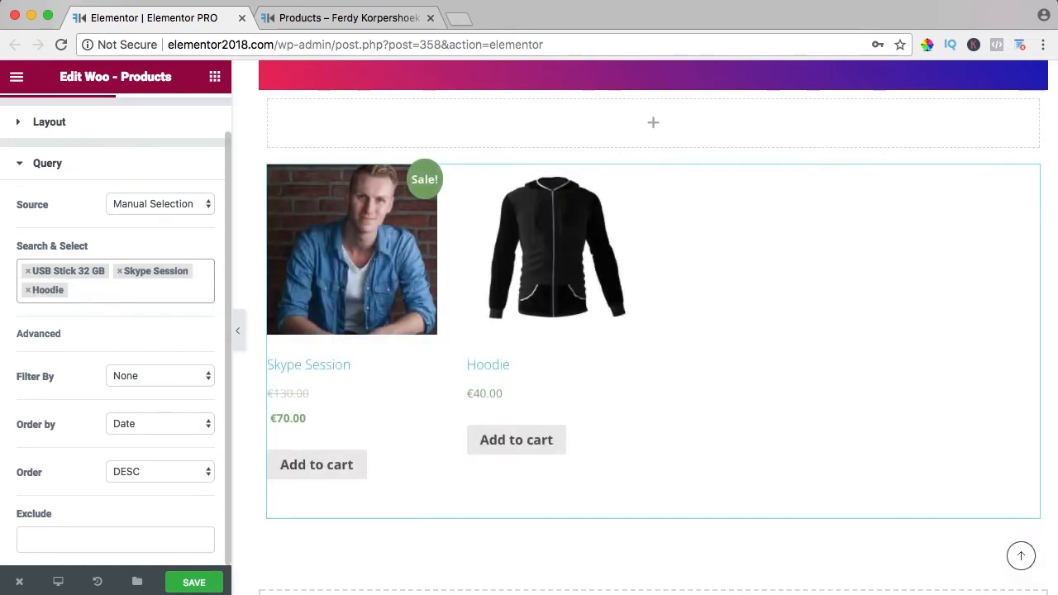
pyautogui.write('shir')
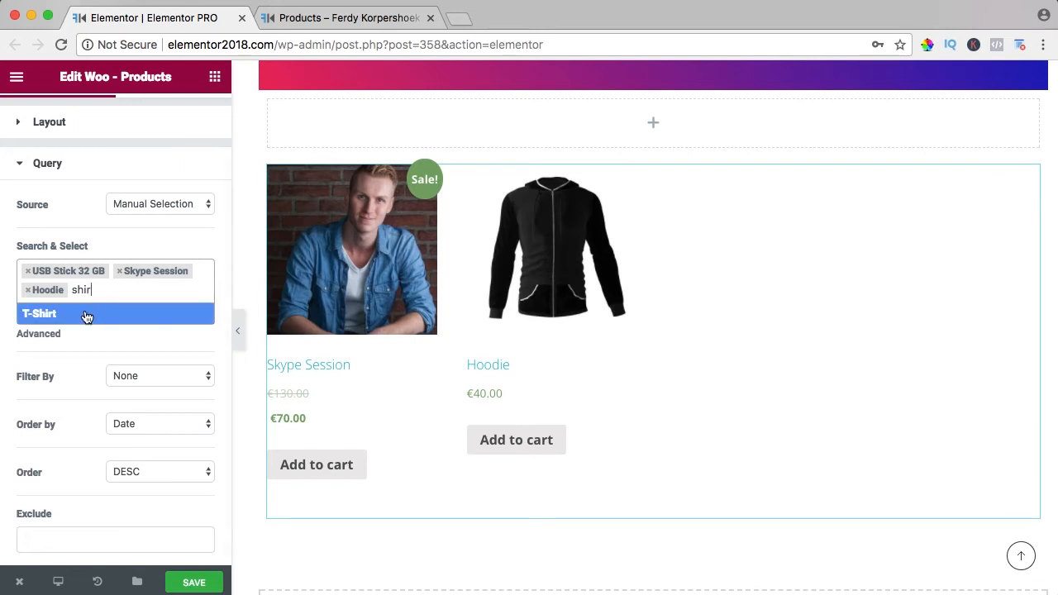
pyautogui.click(38, 313)
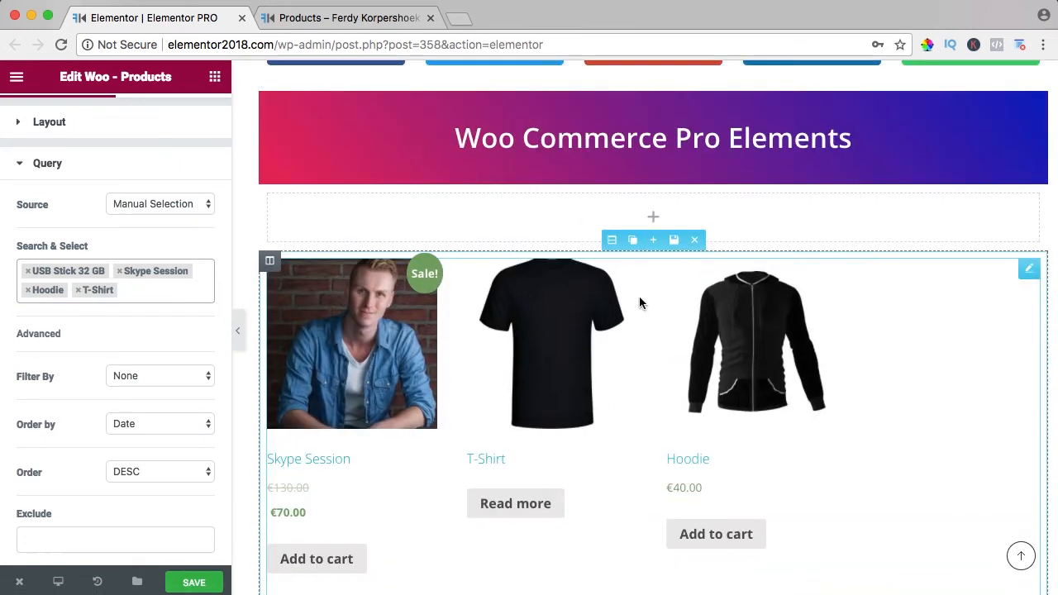
# - Set the Layout to 3 columns and return to the Query settings
pyautogui.click(50, 122)
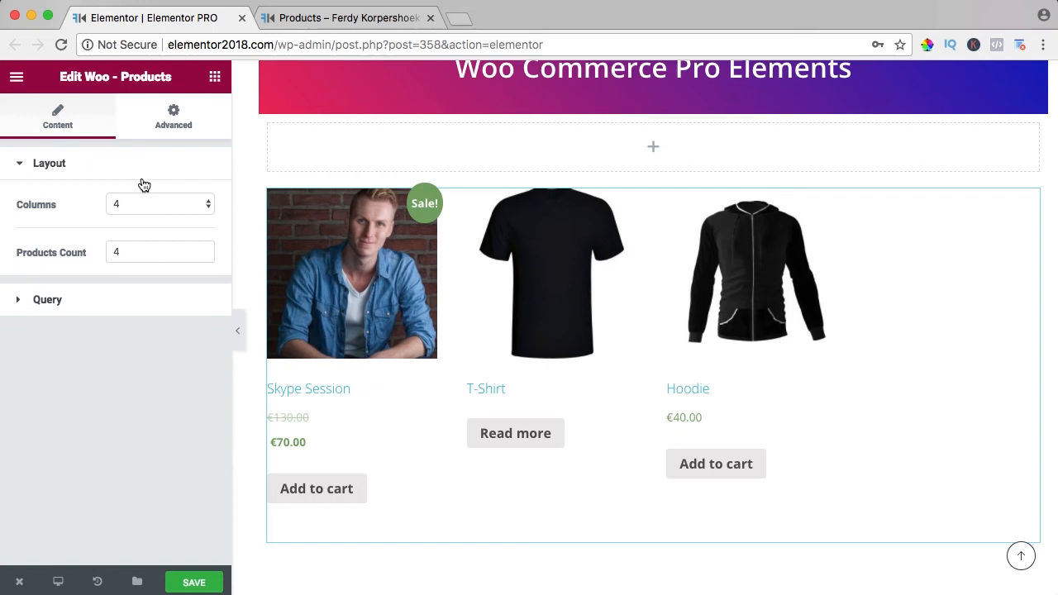
pyautogui.click(160, 204)
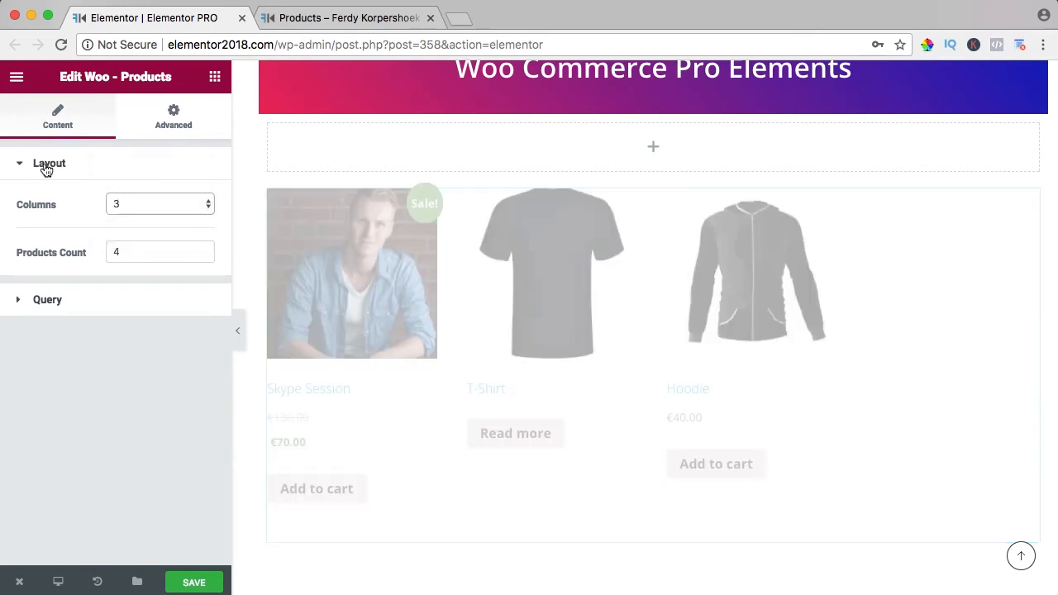
pyautogui.click(49, 163)
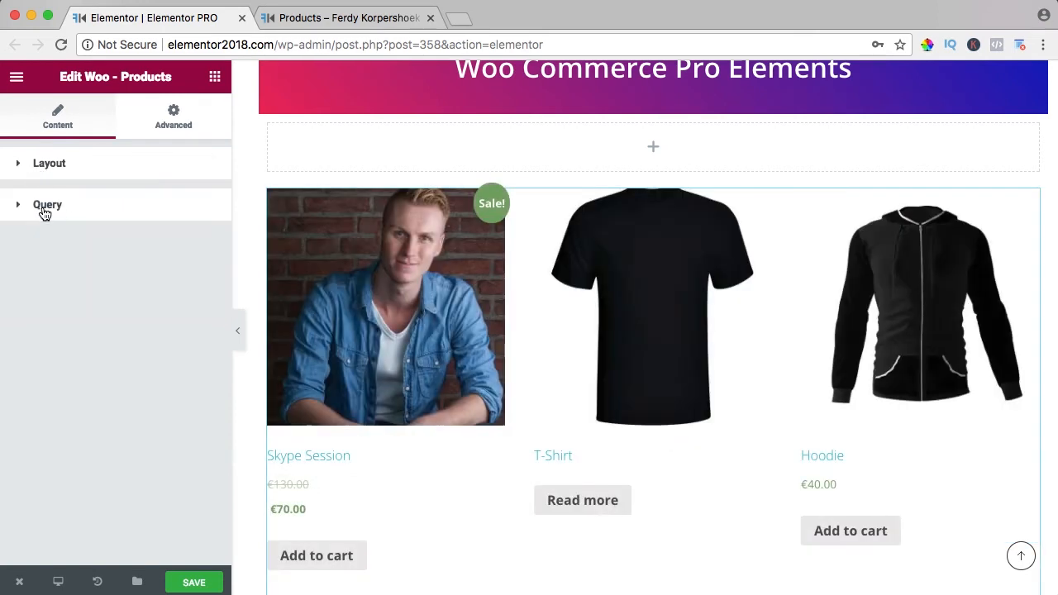
pyautogui.click(47, 204)
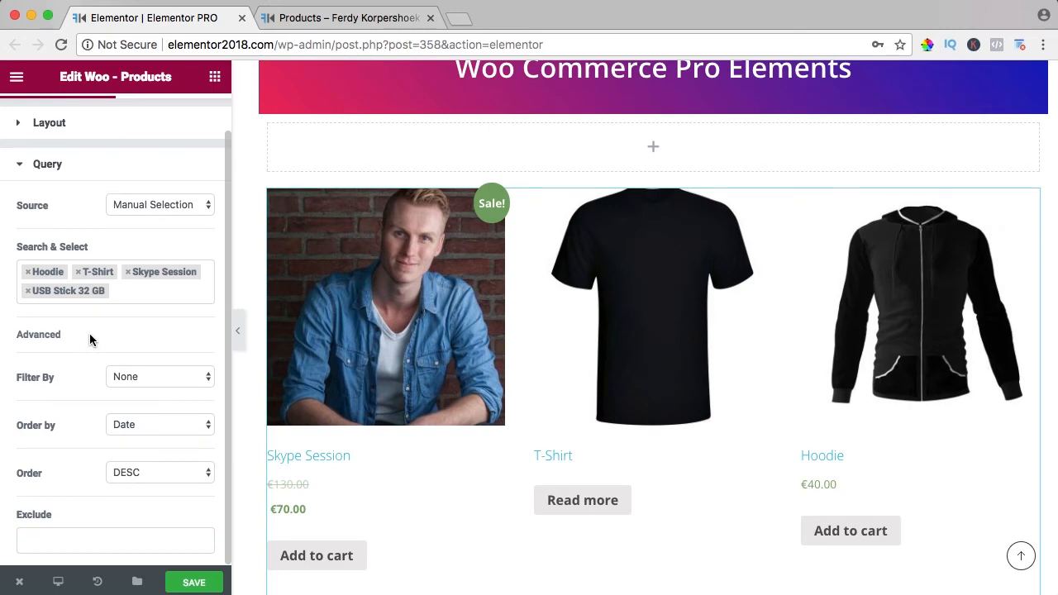
# - Keep Filter By None, set Order by to Title with DESC order, then go to Advanced
pyautogui.click(158, 376)
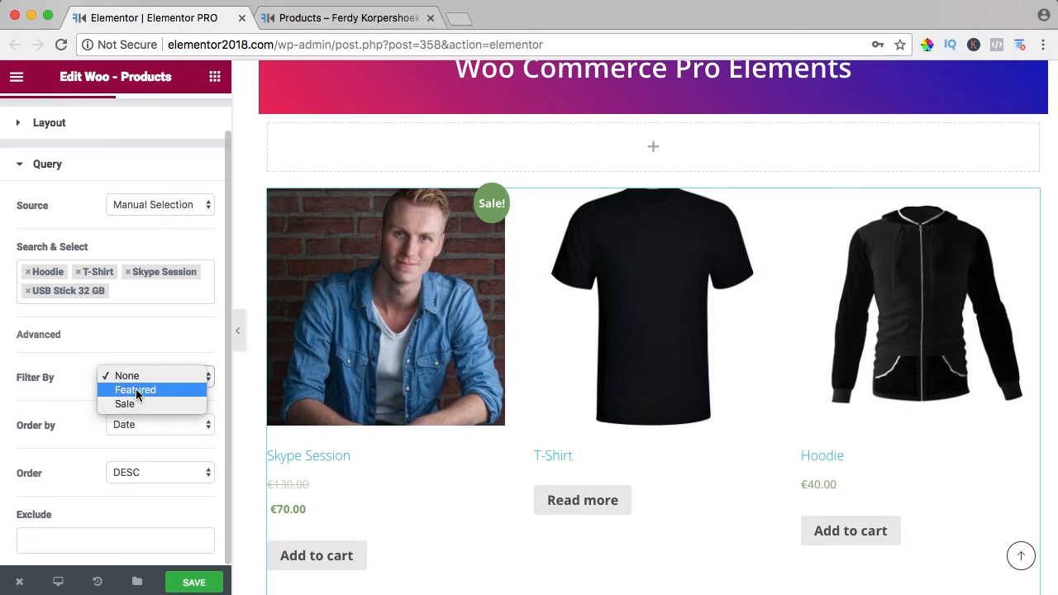
pyautogui.click(126, 376)
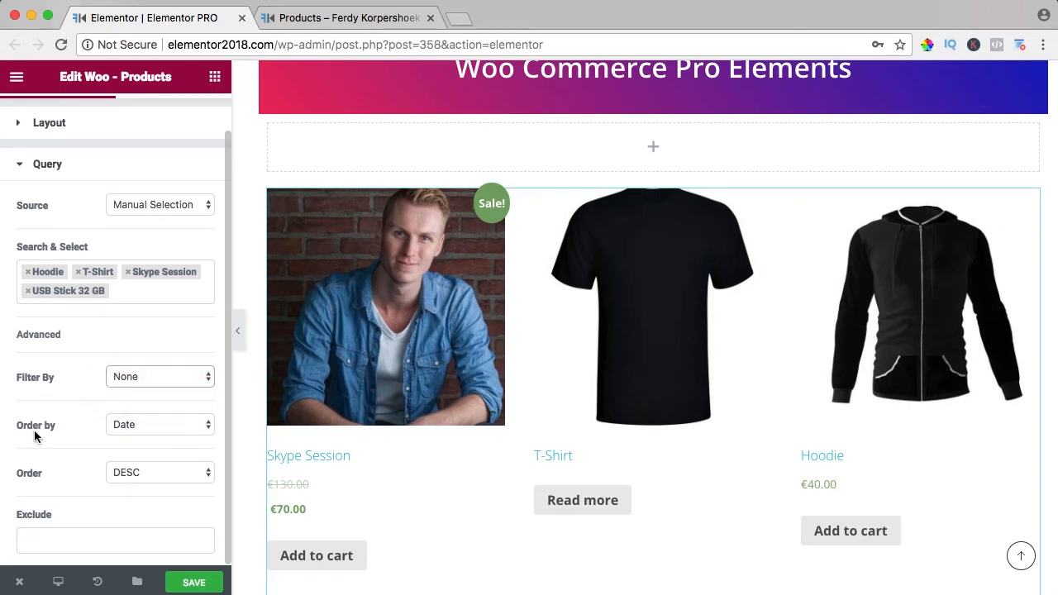
pyautogui.click(159, 424)
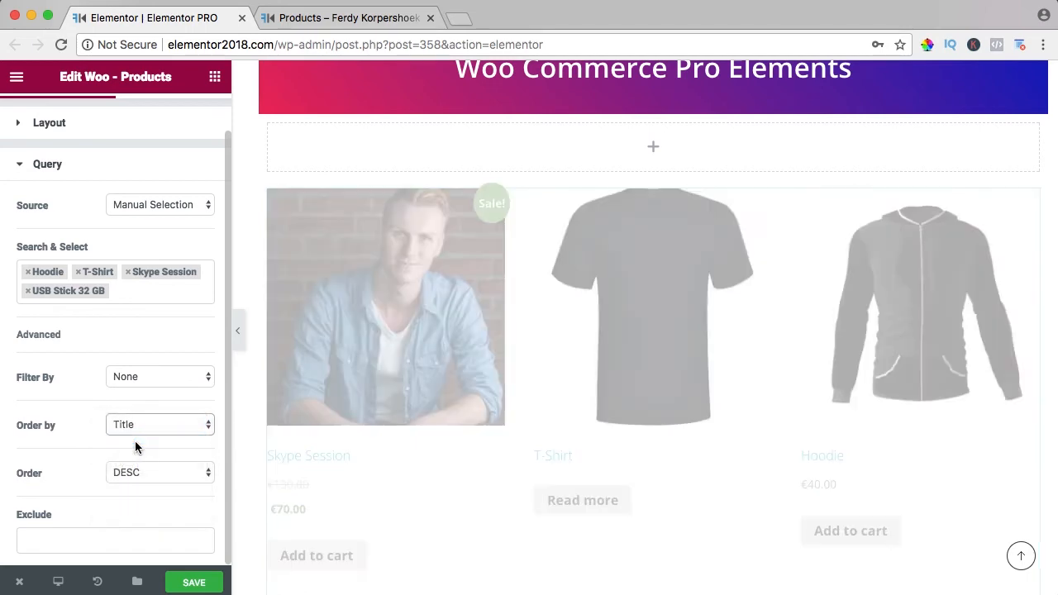
pyautogui.click(159, 473)
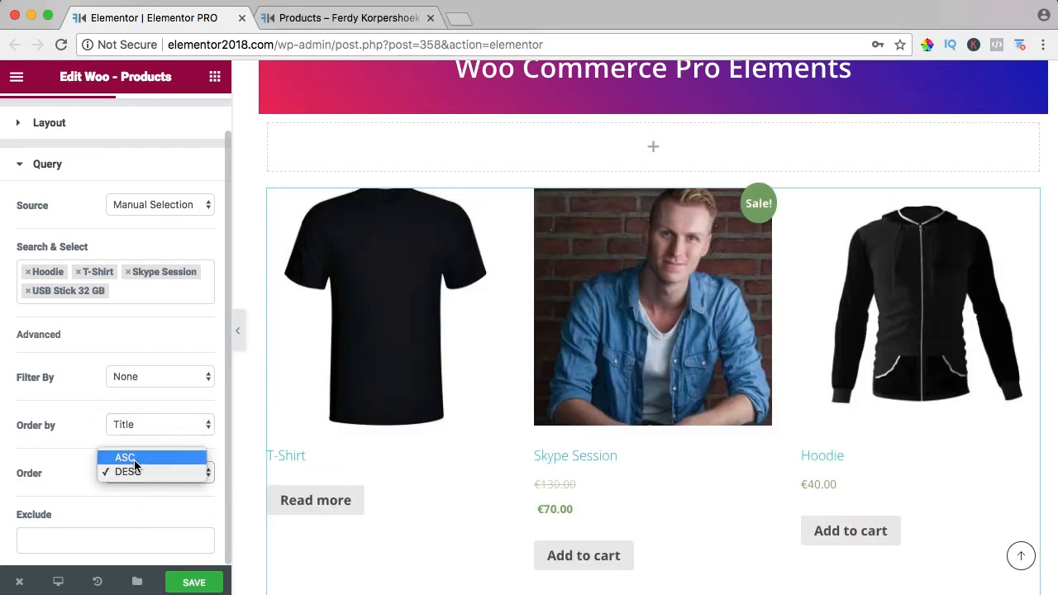
pyautogui.click(128, 471)
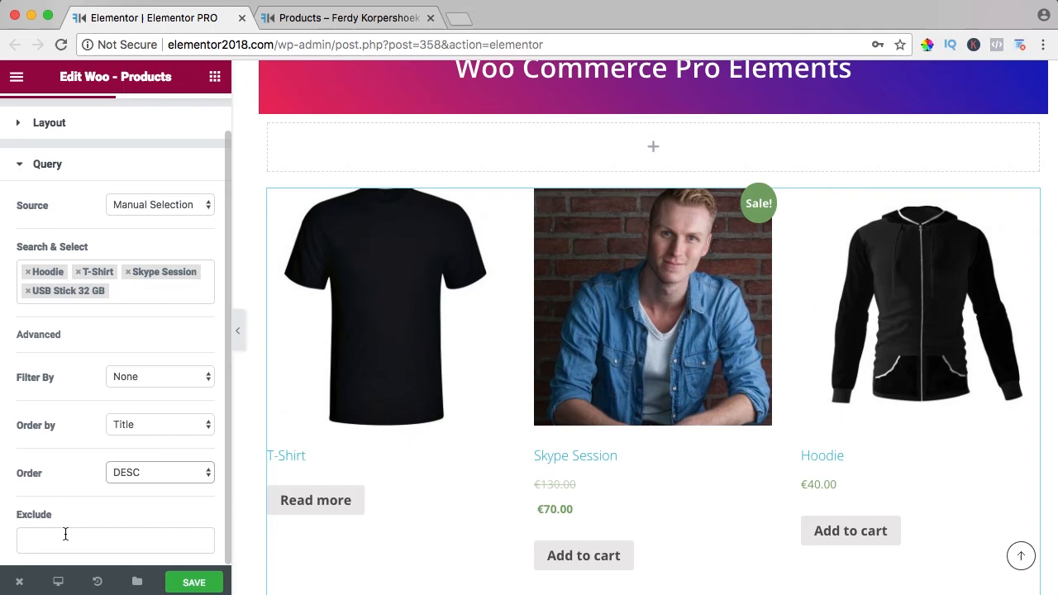
pyautogui.moveTo(35, 250)
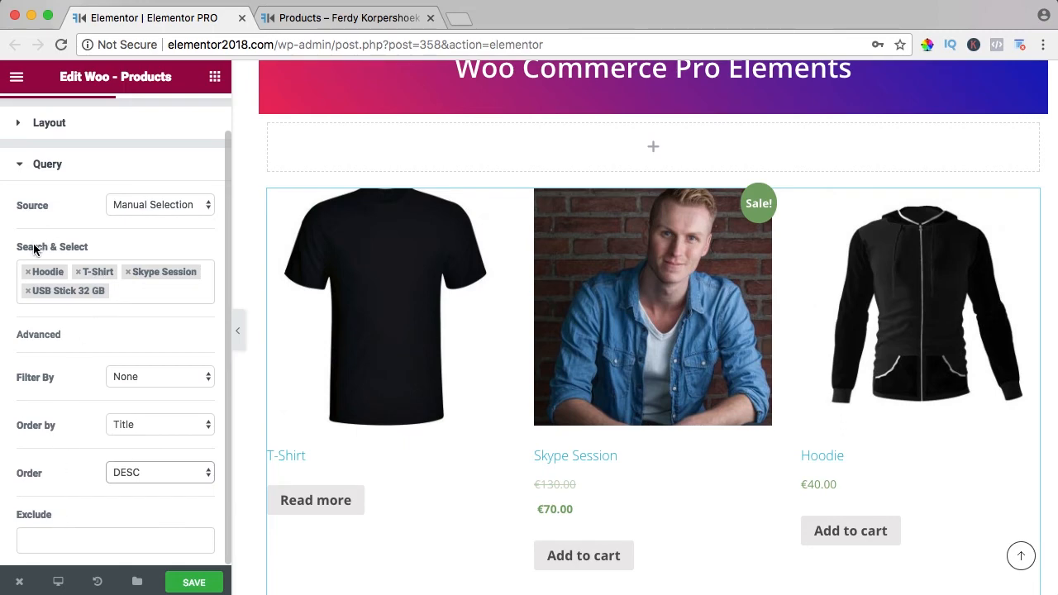
pyautogui.moveTo(157, 444)
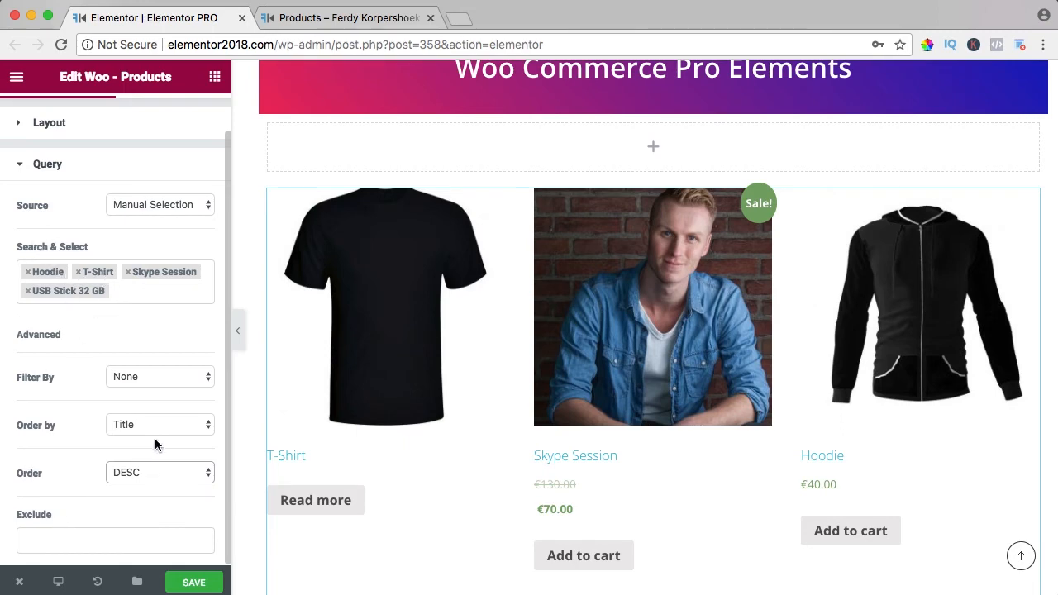
pyautogui.scroll(-3)
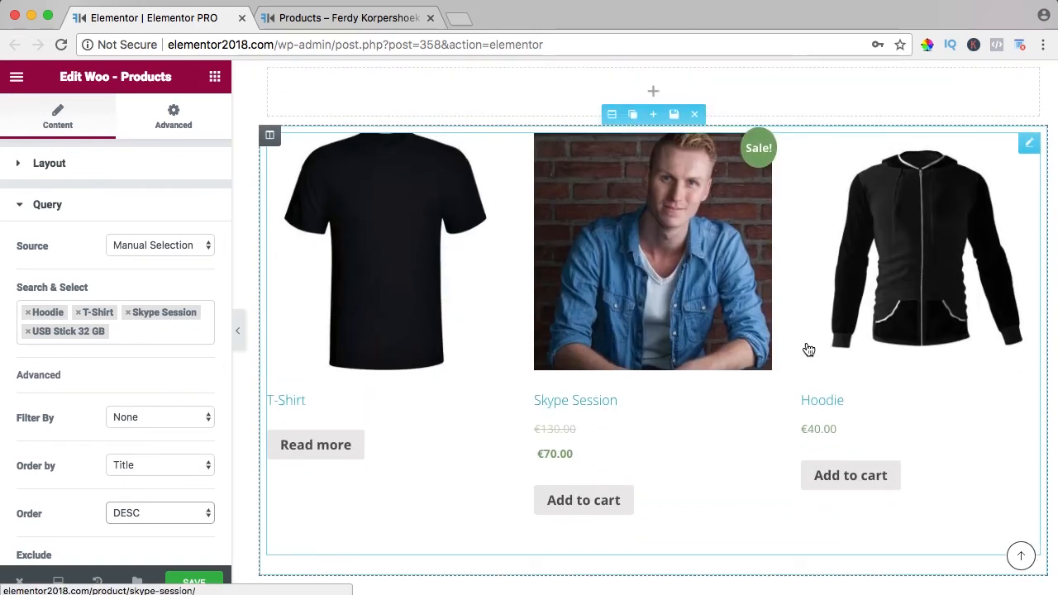
pyautogui.moveTo(386, 238)
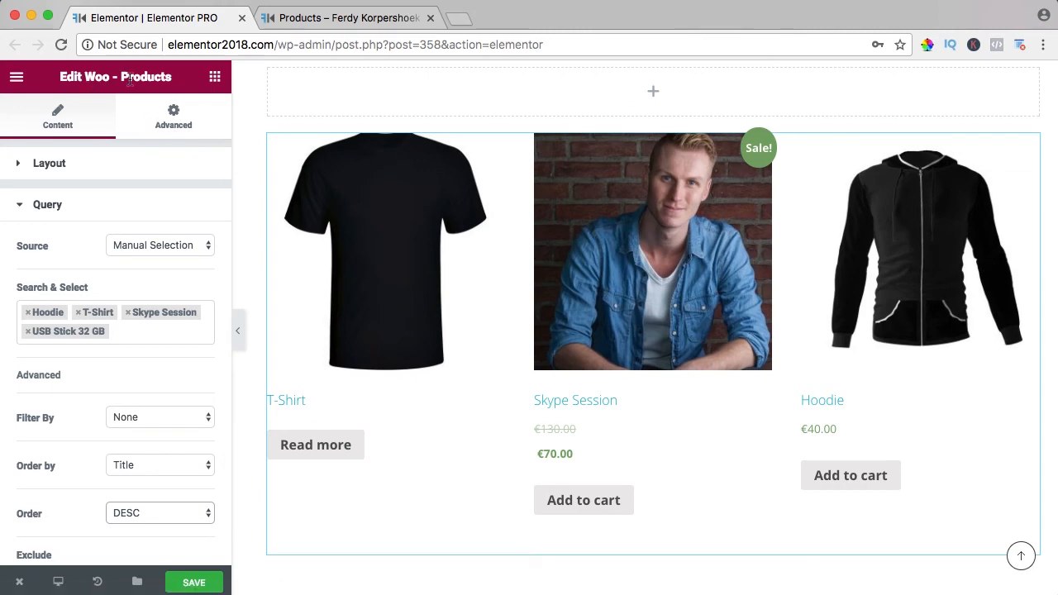
pyautogui.click(173, 116)
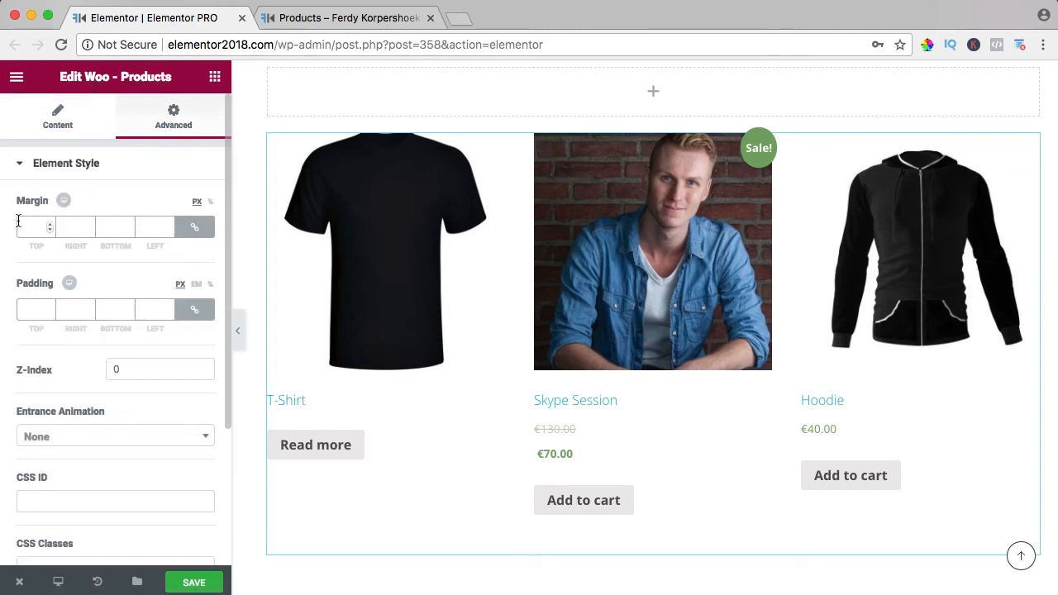
# - Give the widget a 20 px linked margin on all sides and save the page
pyautogui.write('20')
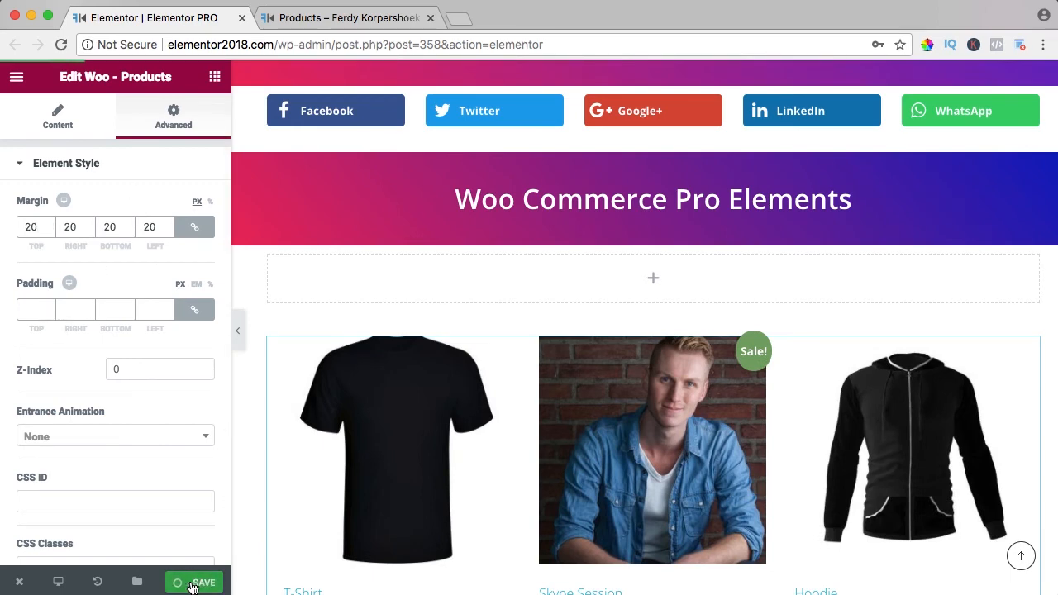
pyautogui.click(194, 582)
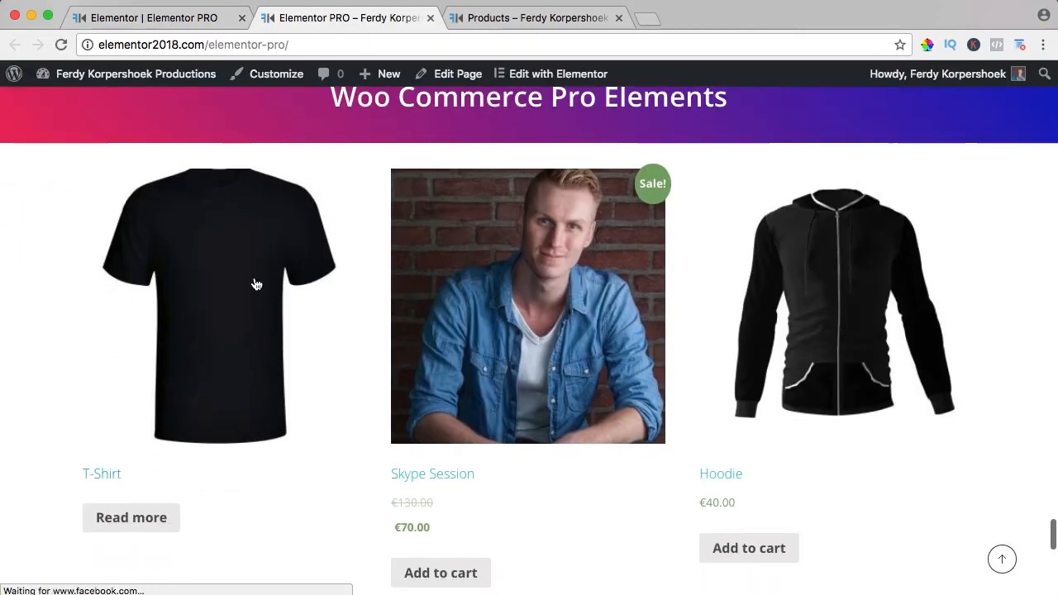
# - On the live page add Skype Session to the cart and view the cart showing €70.00
pyautogui.scroll(-3)
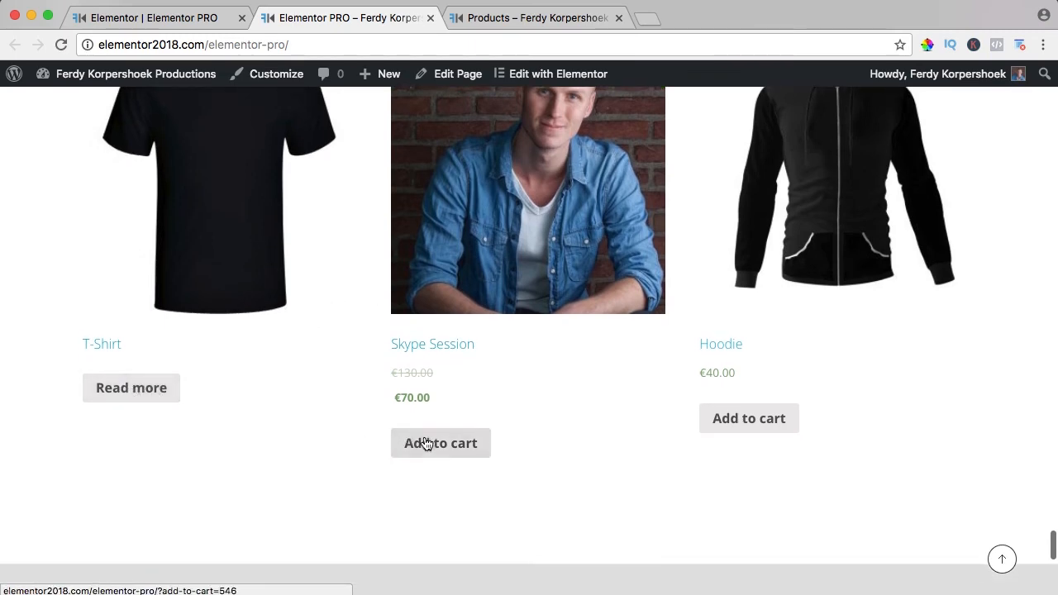
pyautogui.click(440, 444)
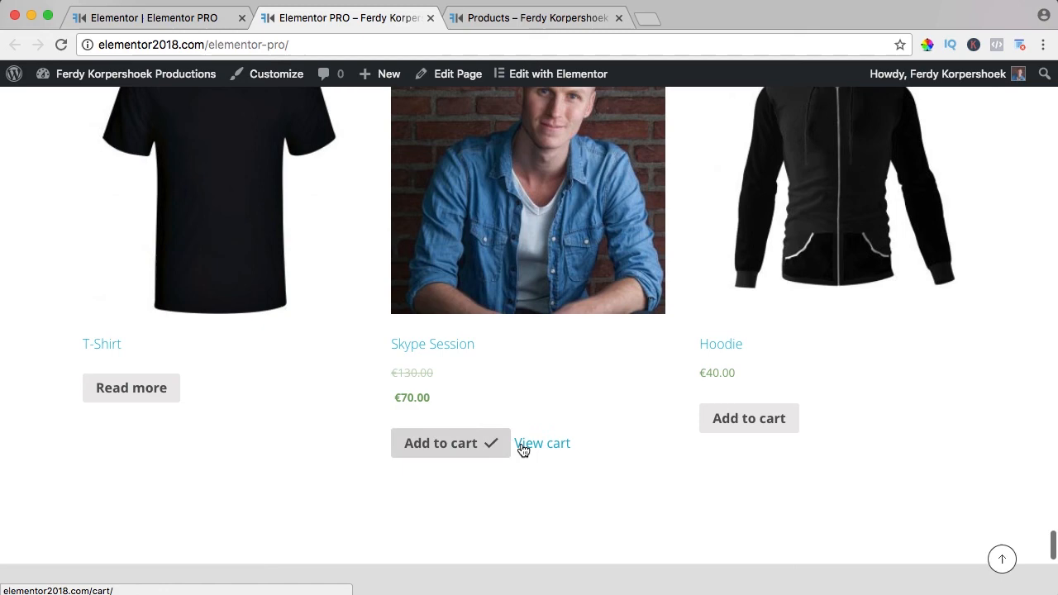
pyautogui.click(542, 443)
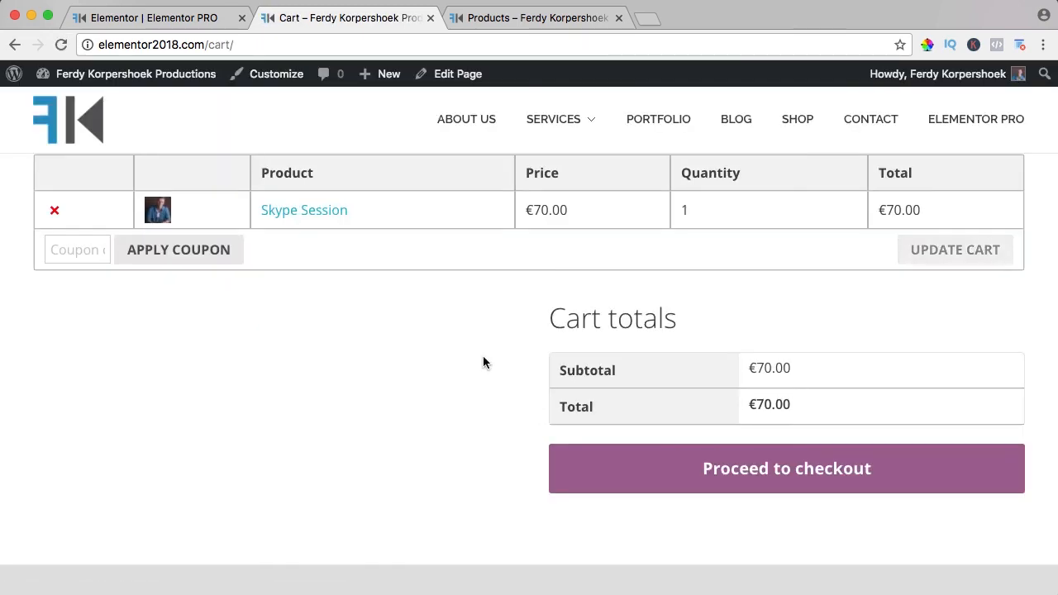
pyautogui.moveTo(758, 479)
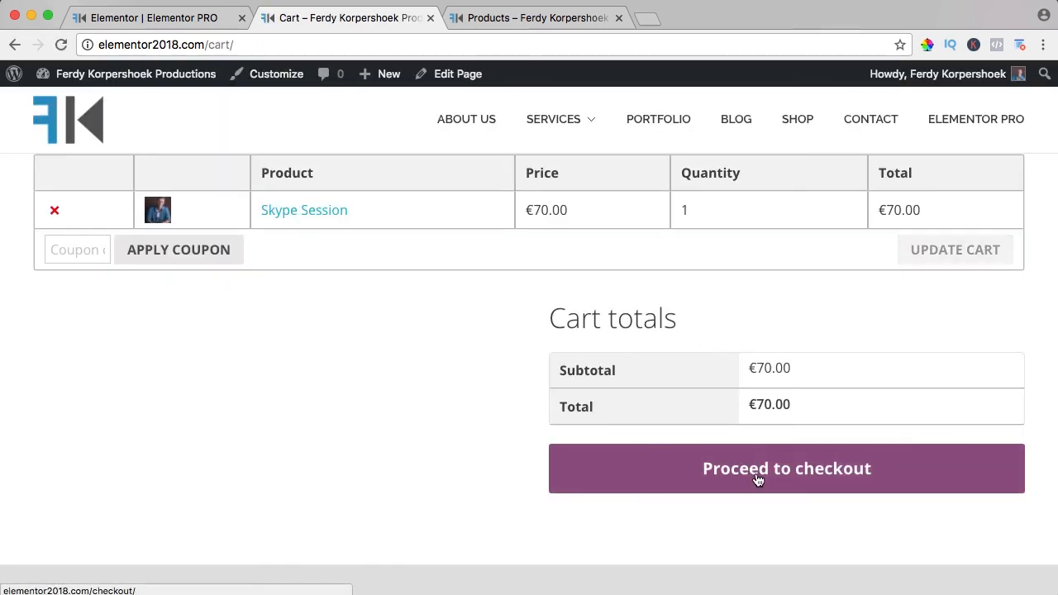